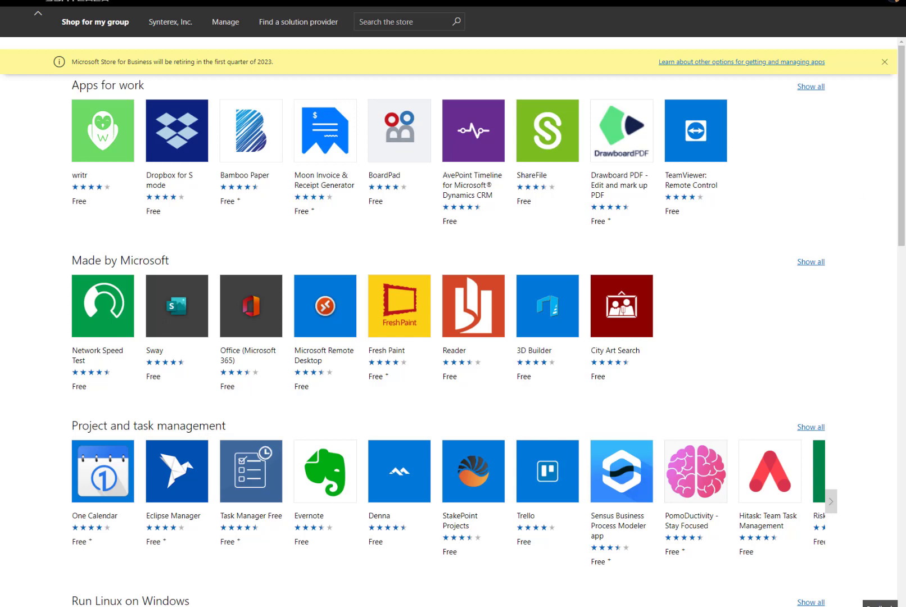
Step: Begin adding a new Windows app in Intune, then discard the unfinished creation
click(271, 57)
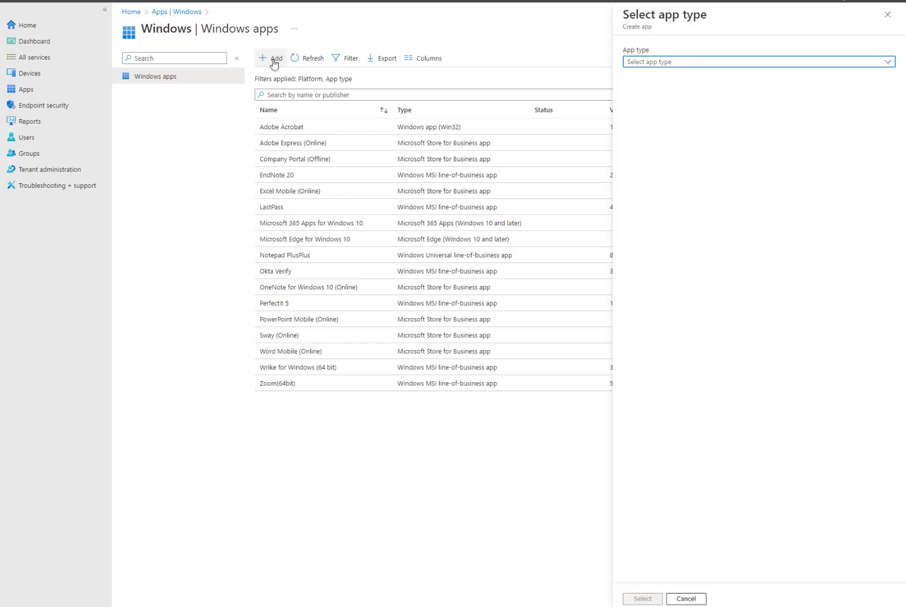
click(756, 62)
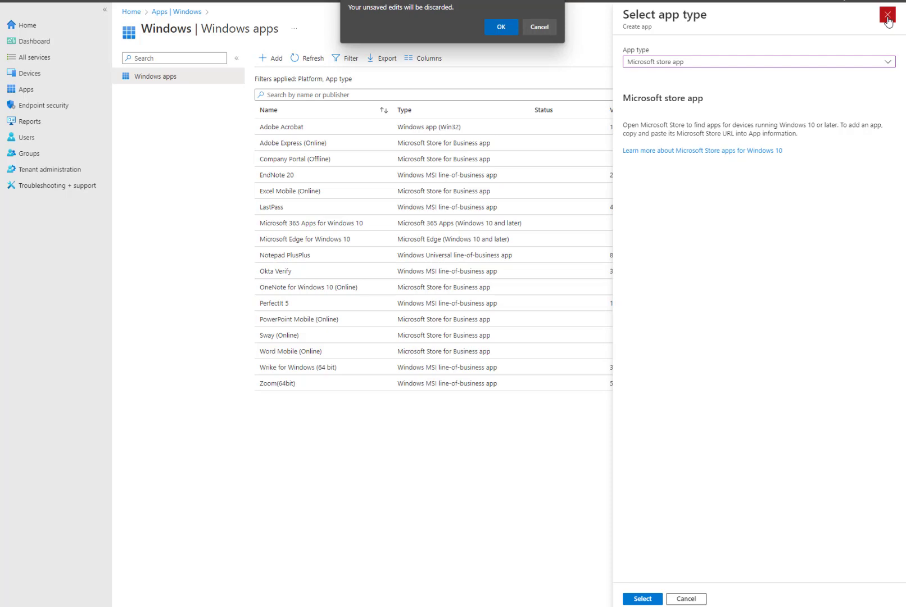
click(501, 27)
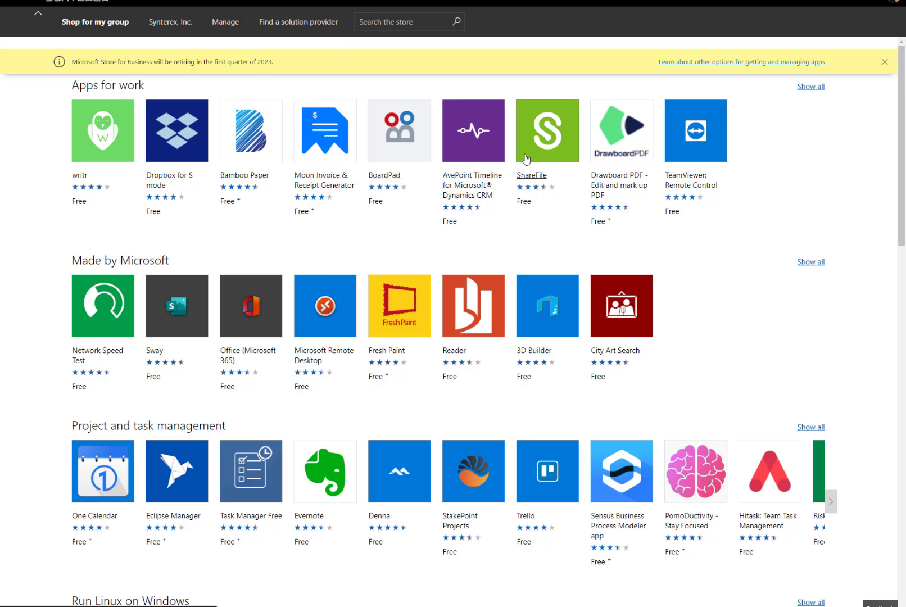
mouse_move(567, 327)
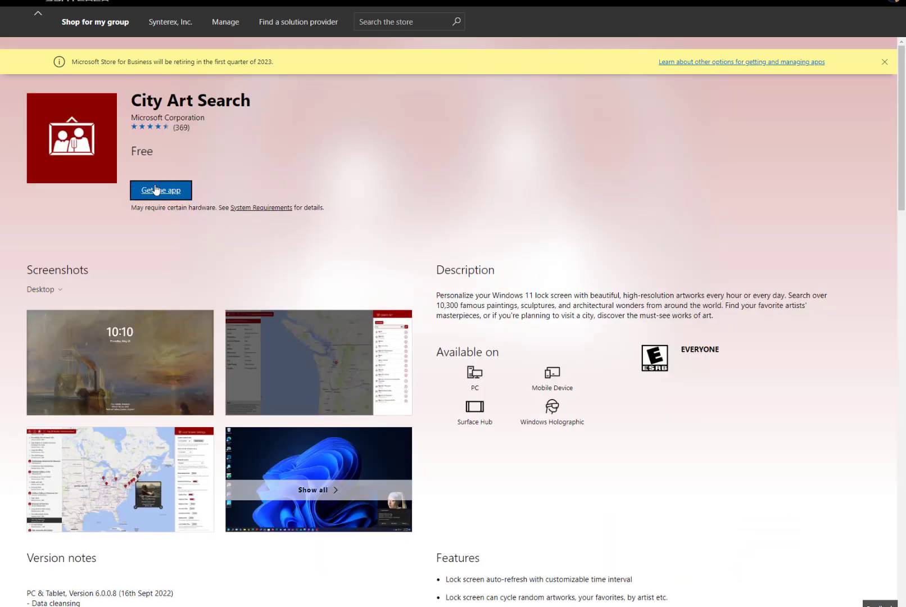
Step: Get the free City Art Search app for the organisation and dismiss the order confirmation
click(161, 190)
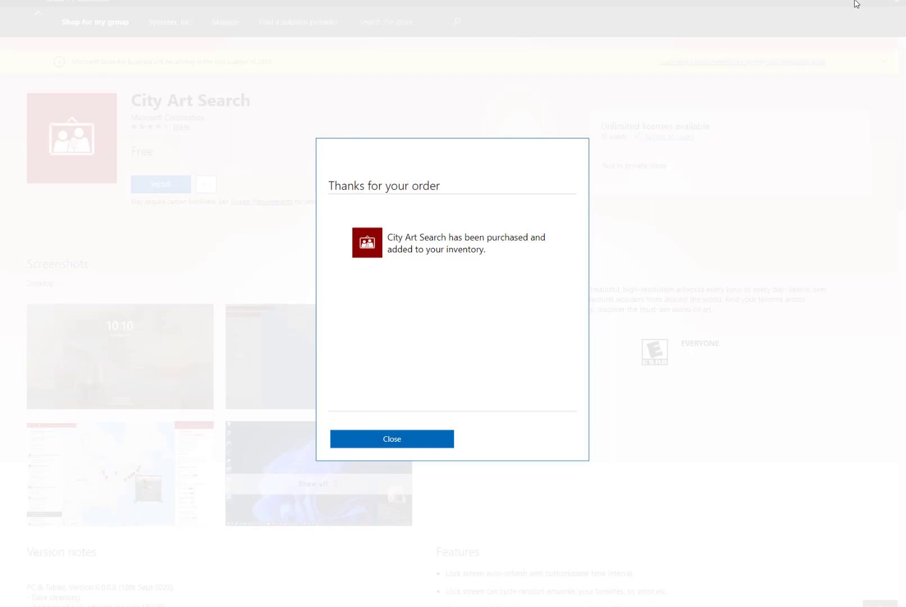
click(392, 439)
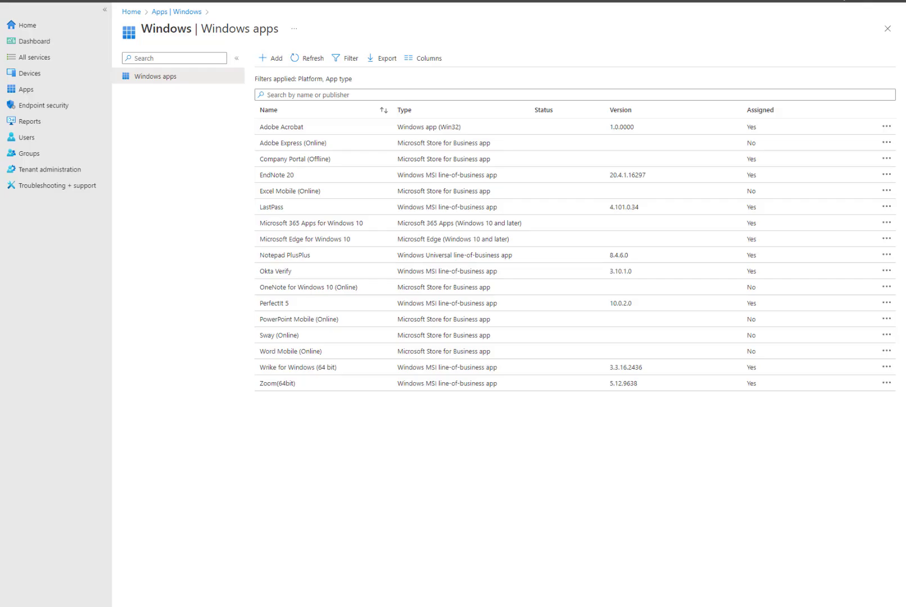
Step: Sync purchased Microsoft Store for Business apps from Connectors and tokens
right_click(35, 172)
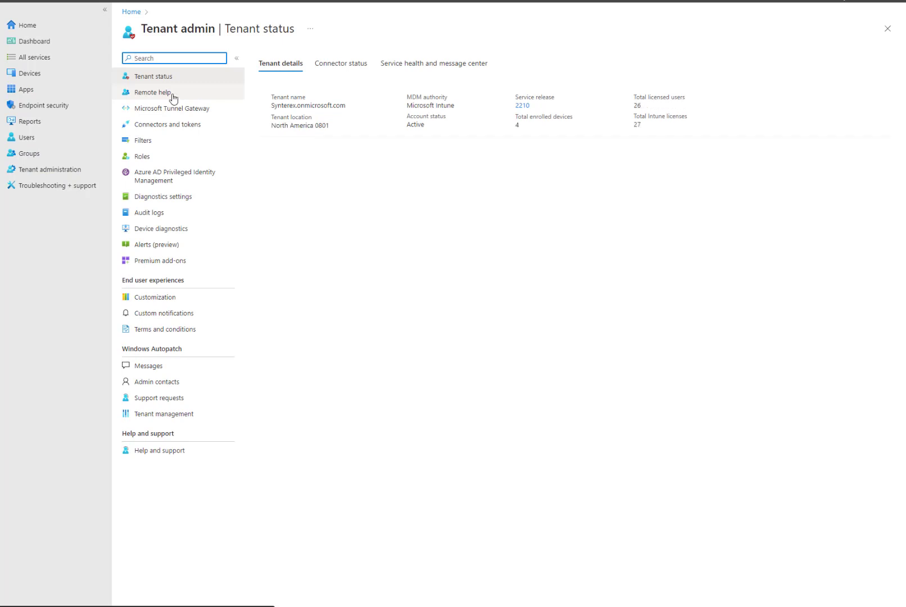
click(169, 124)
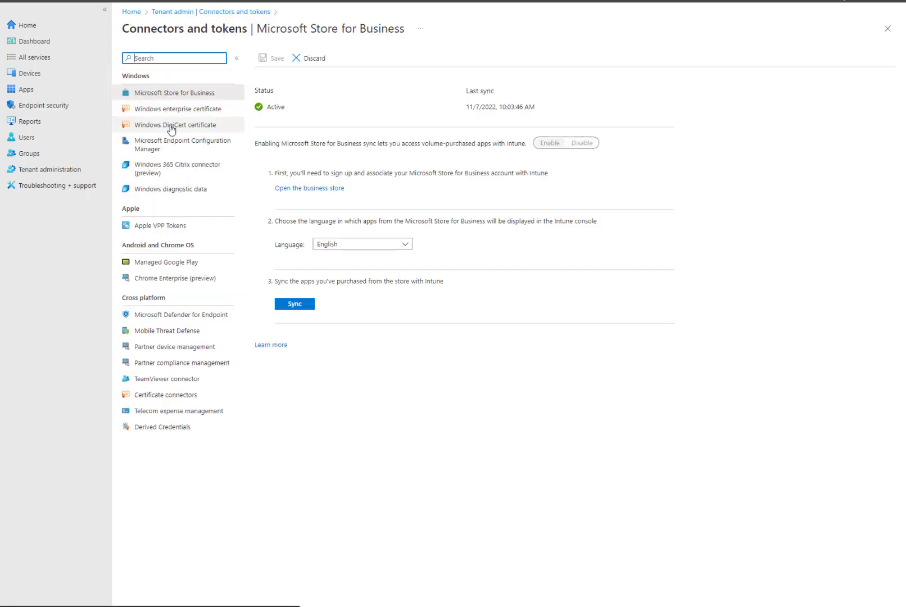
click(294, 304)
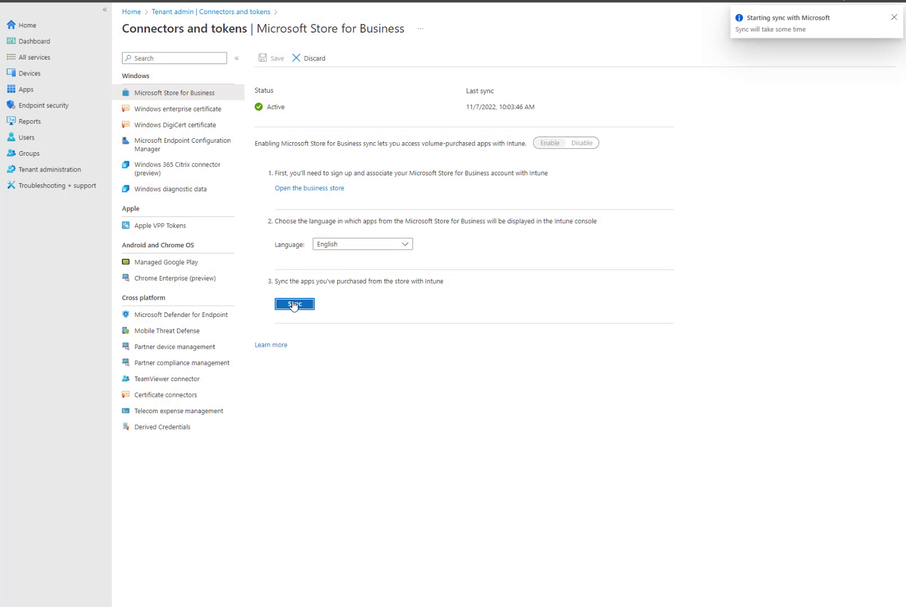
mouse_move(25, 89)
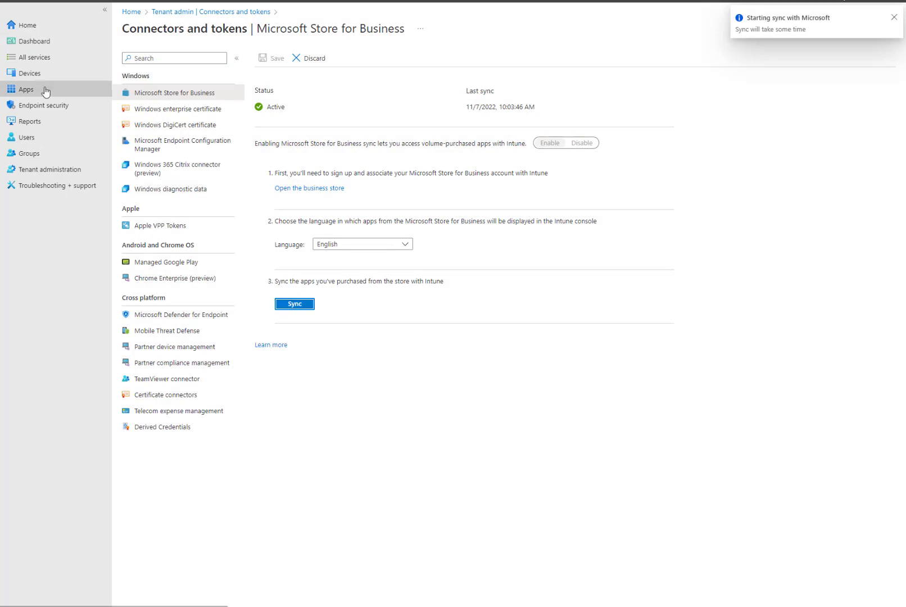
Step: Locate the synced City Art Search (Online) app in the Windows apps list and view its details
click(26, 88)
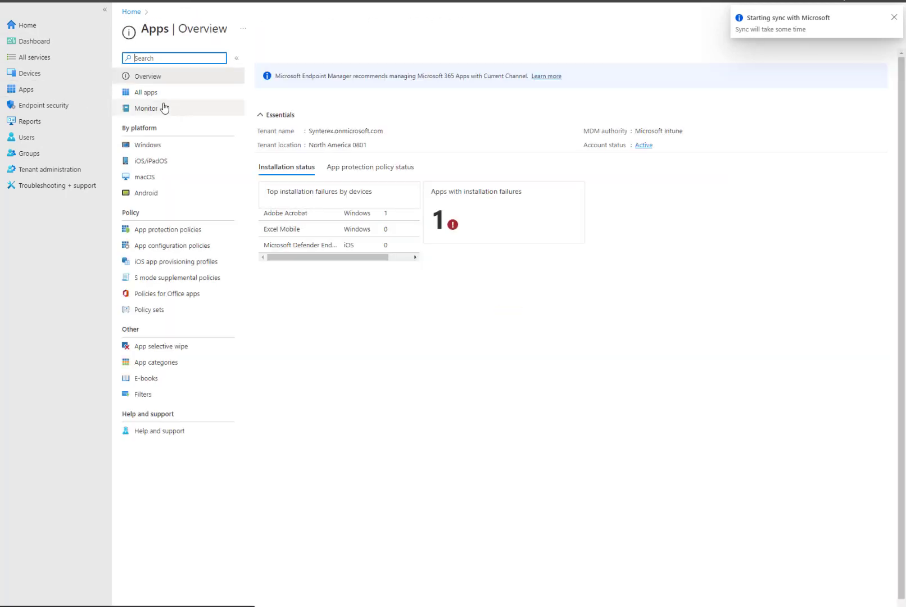
click(148, 145)
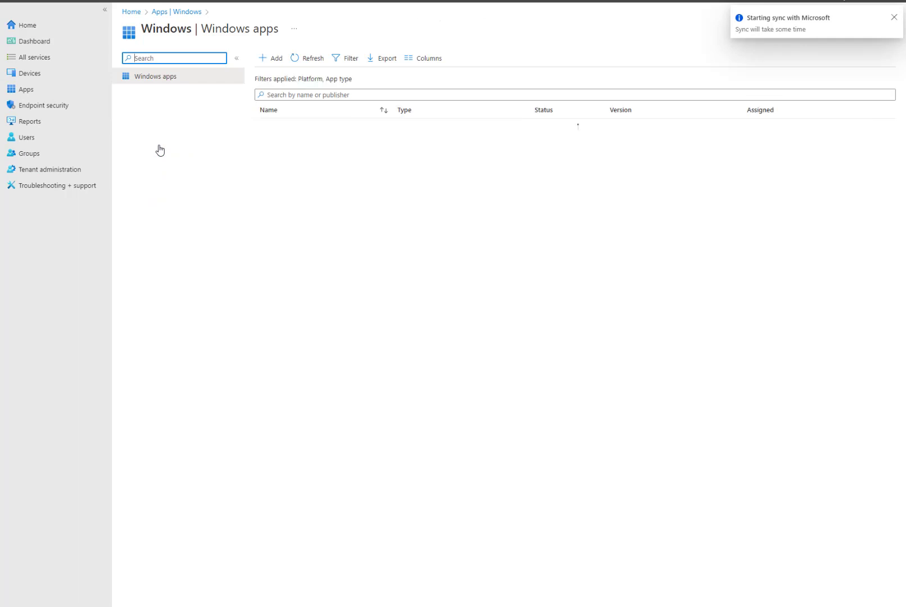
click(313, 57)
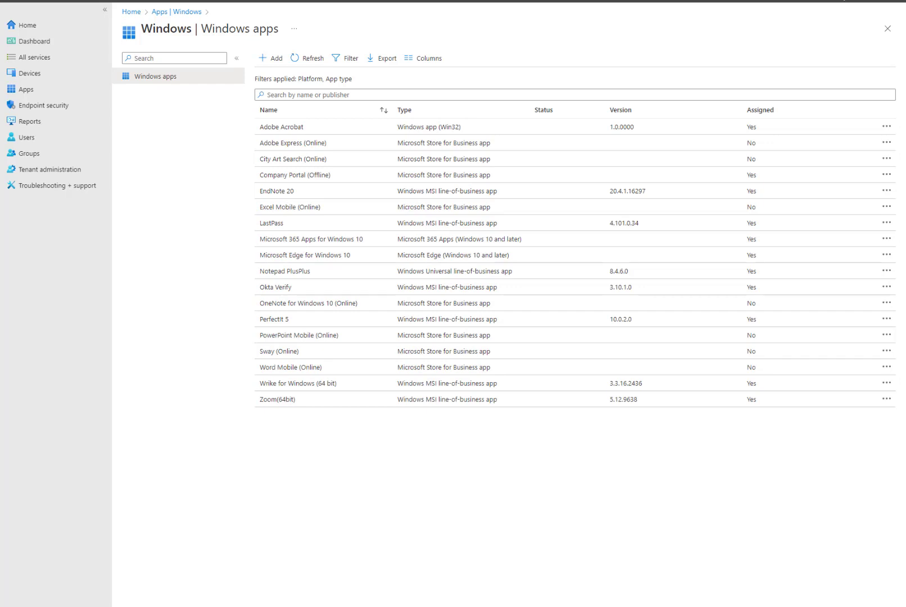
mouse_move(353, 165)
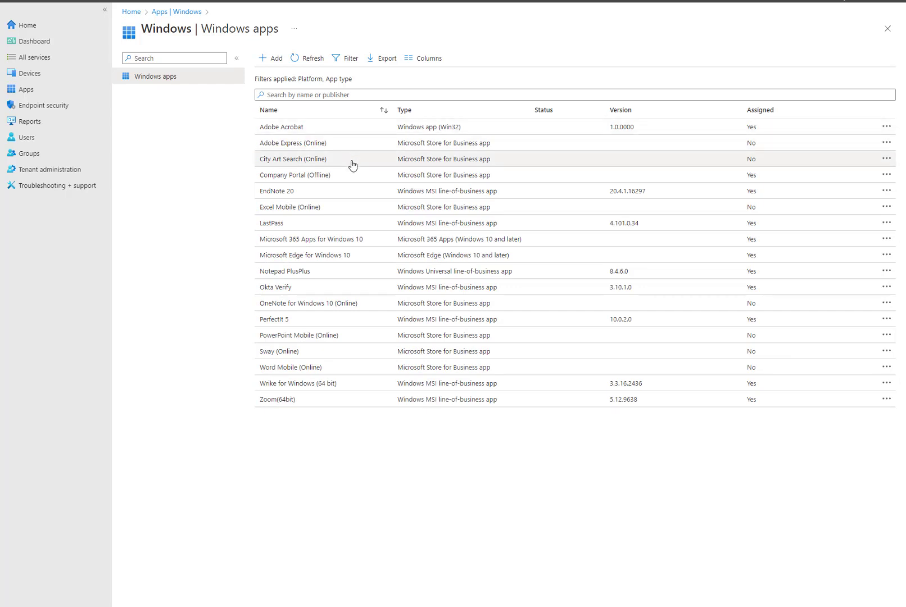
click(292, 159)
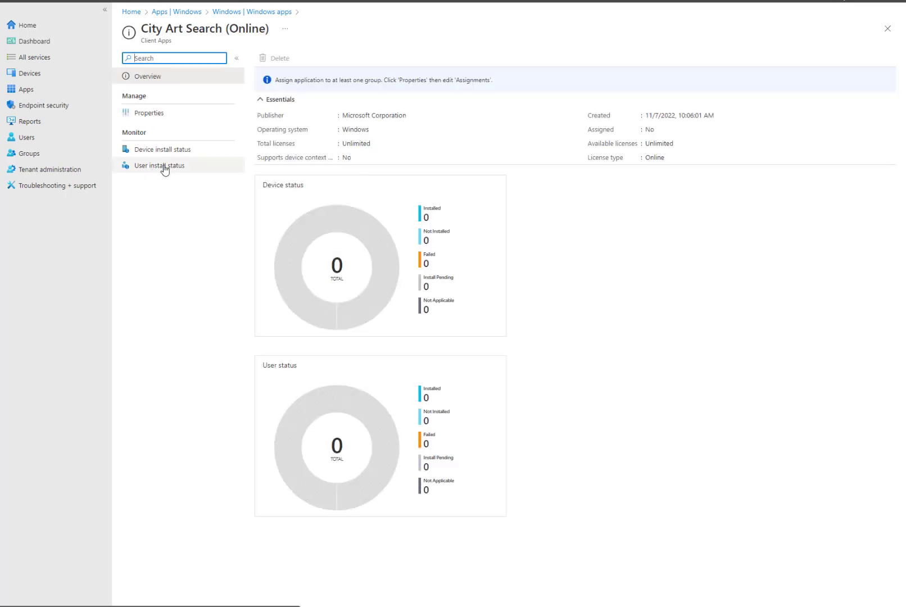
Step: From the app's properties, edit assignments and add All users as Required
click(163, 150)
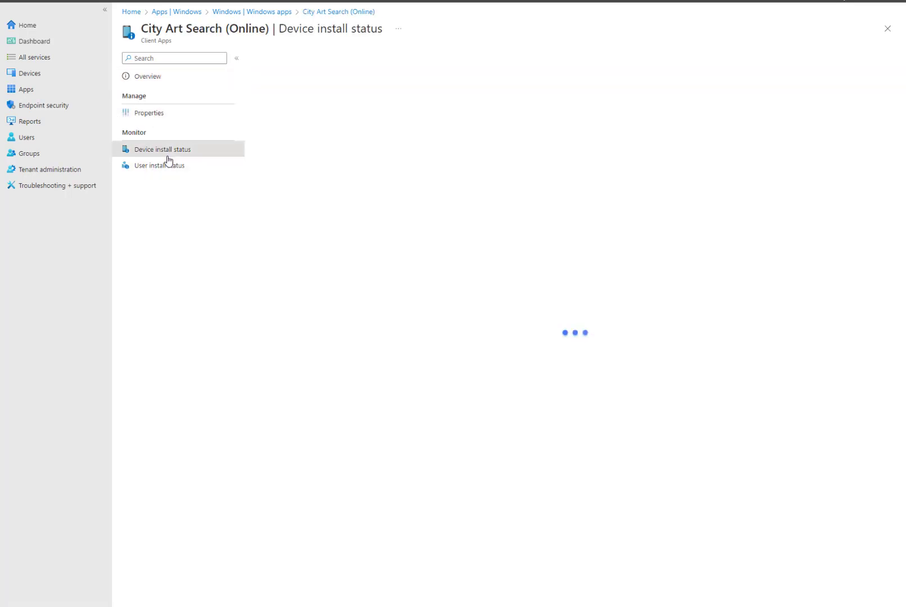
click(149, 112)
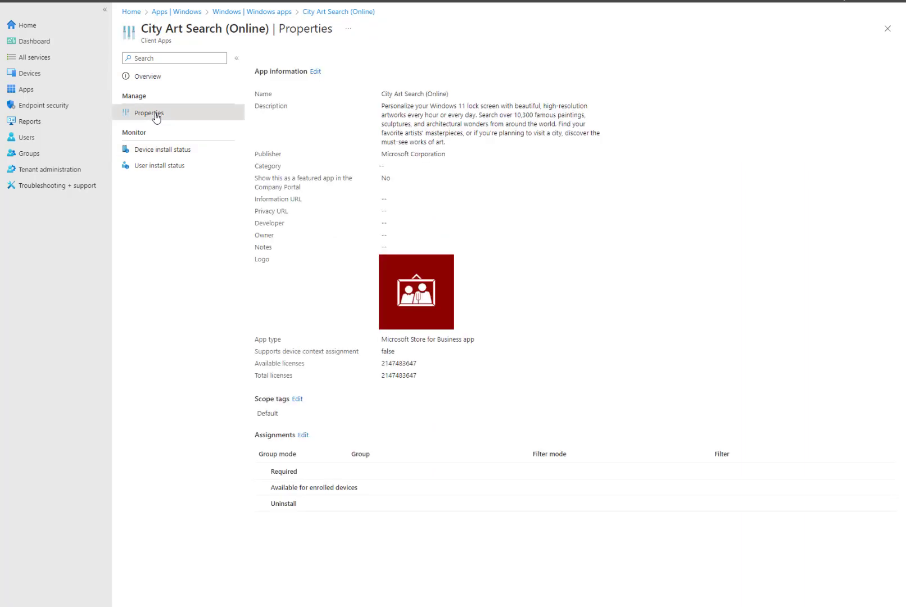
click(303, 435)
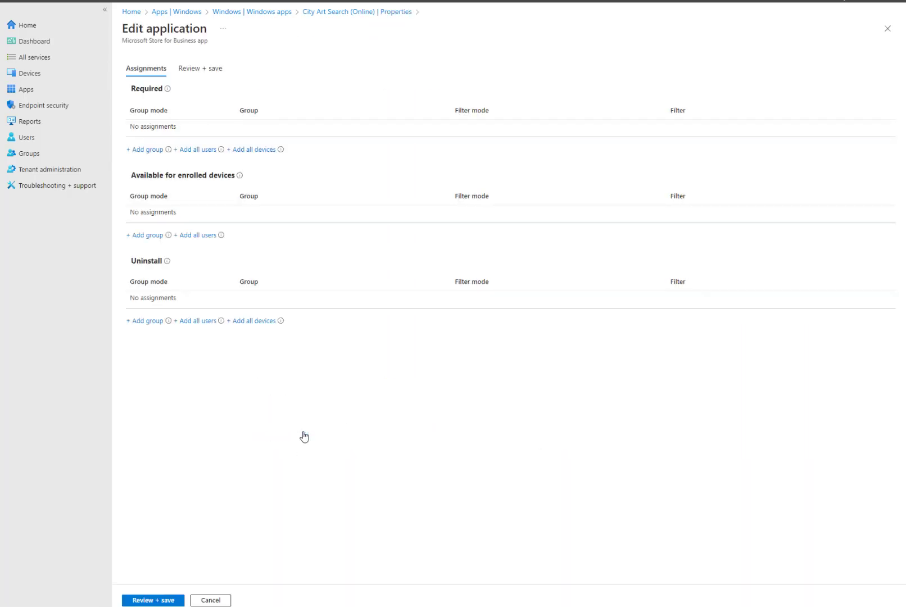
click(197, 149)
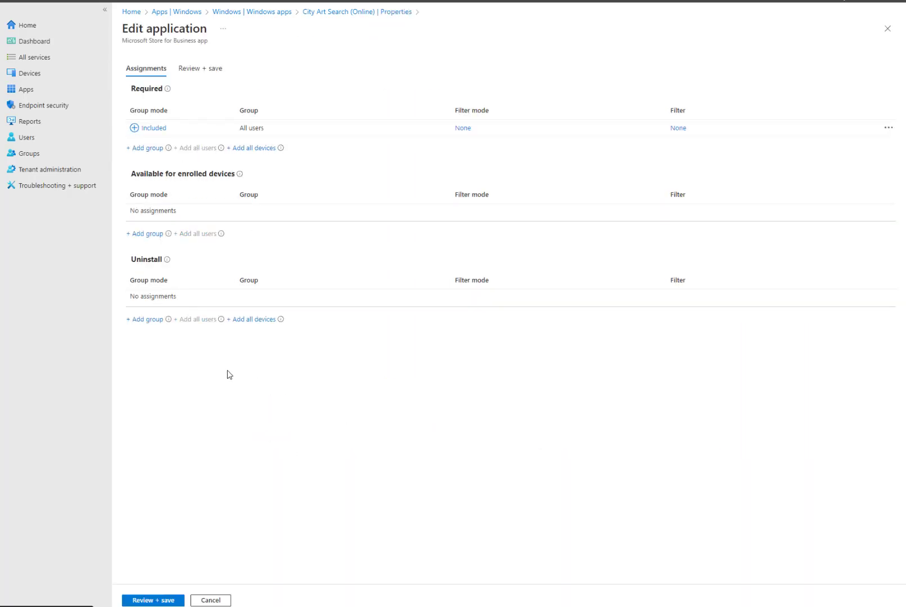